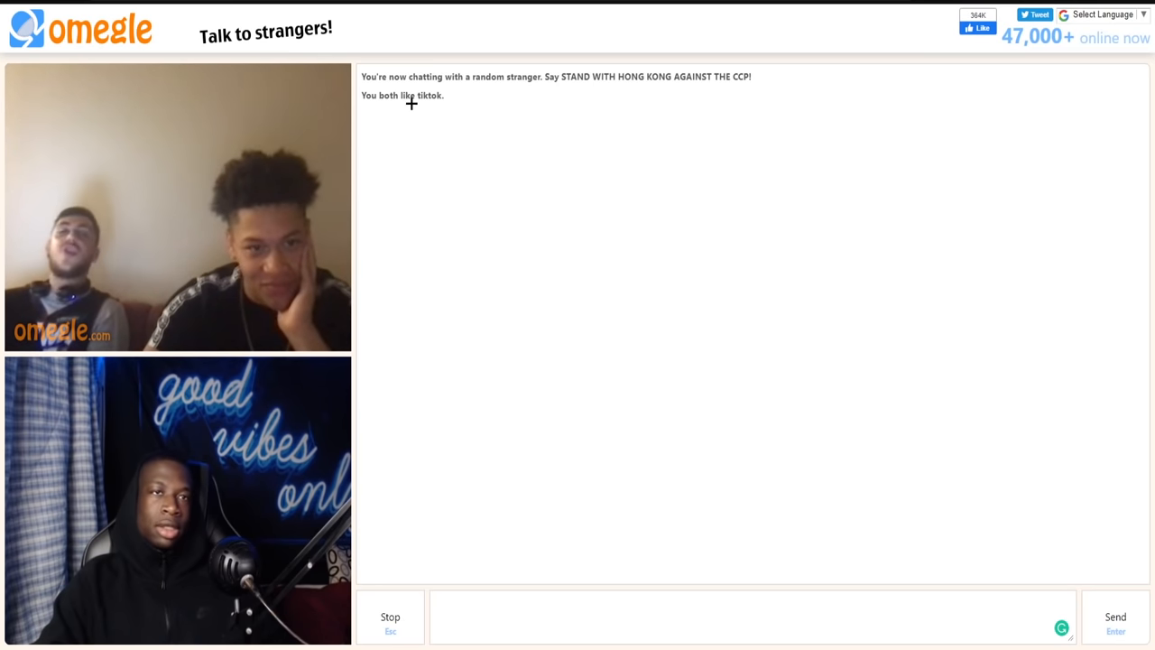
Stop the current chat with the two strangers and connect to a new random stranger.
{"action": "left_click_drag", "start_coordinate": [361, 76], "coordinate": [443, 95]}
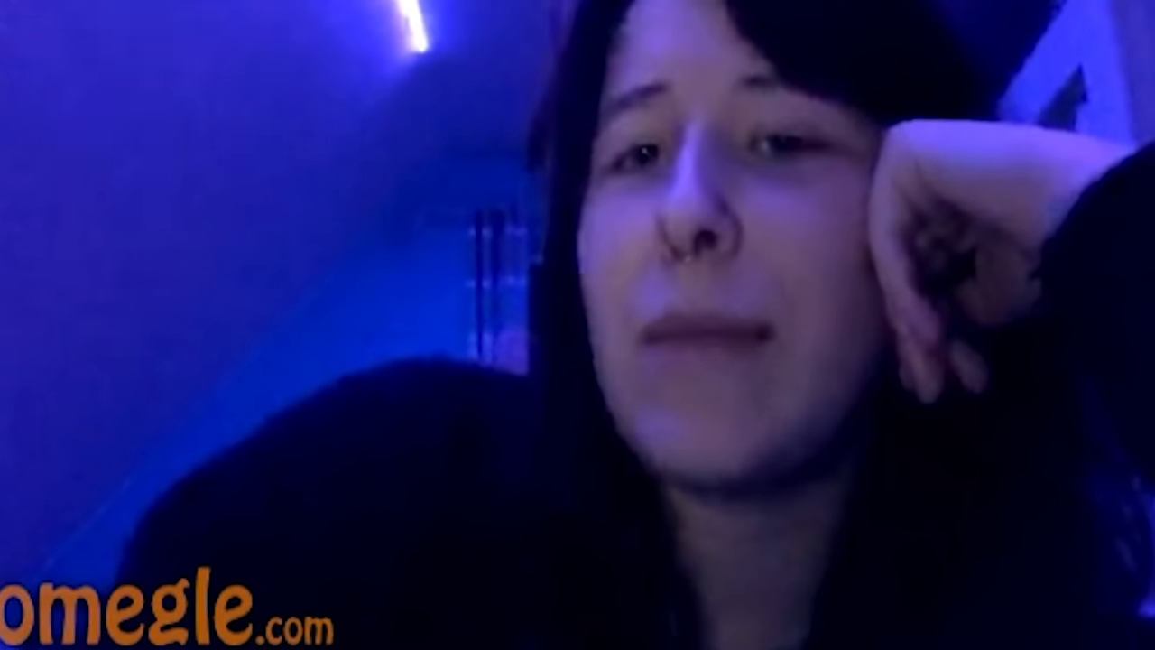
{"action": "left_click", "coordinate": [577, 613]}
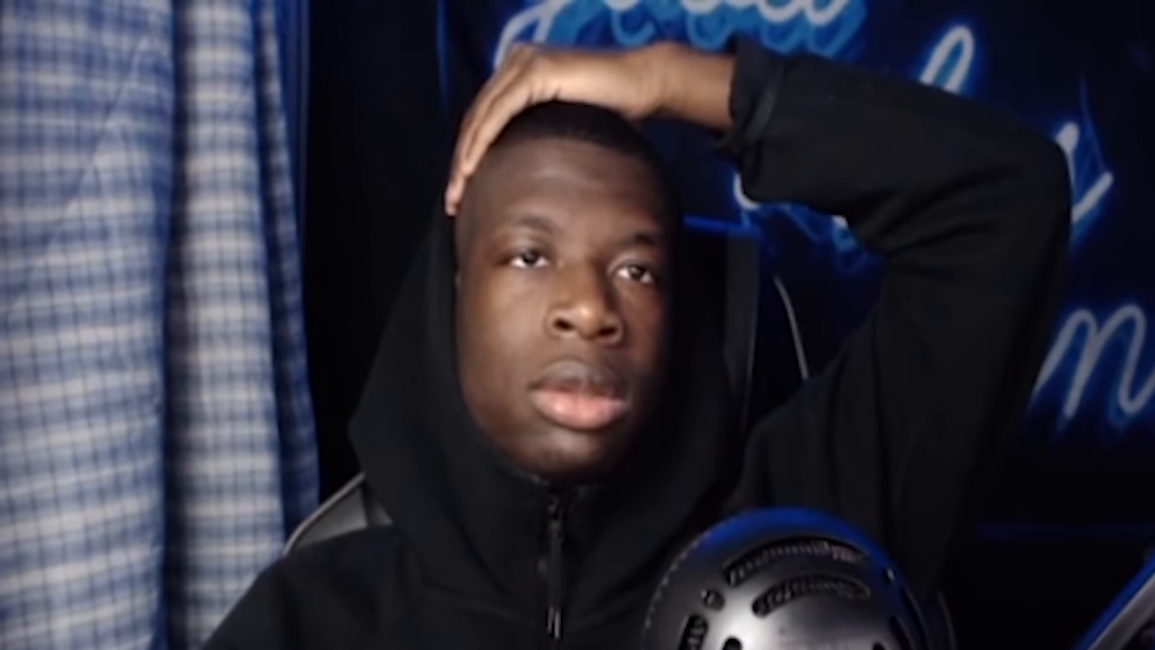